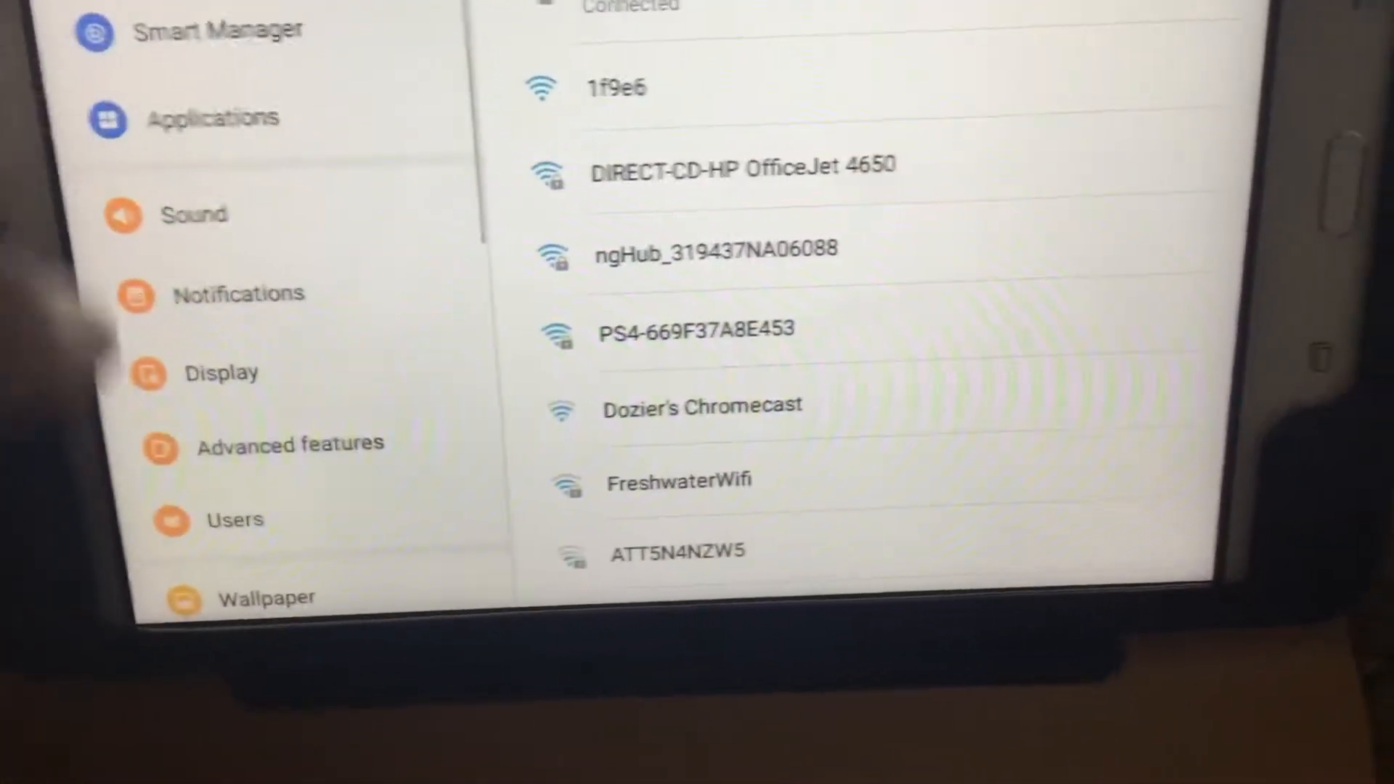
Go to Accessibility and scroll the left menu down until About device shows
scroll("down", 3)
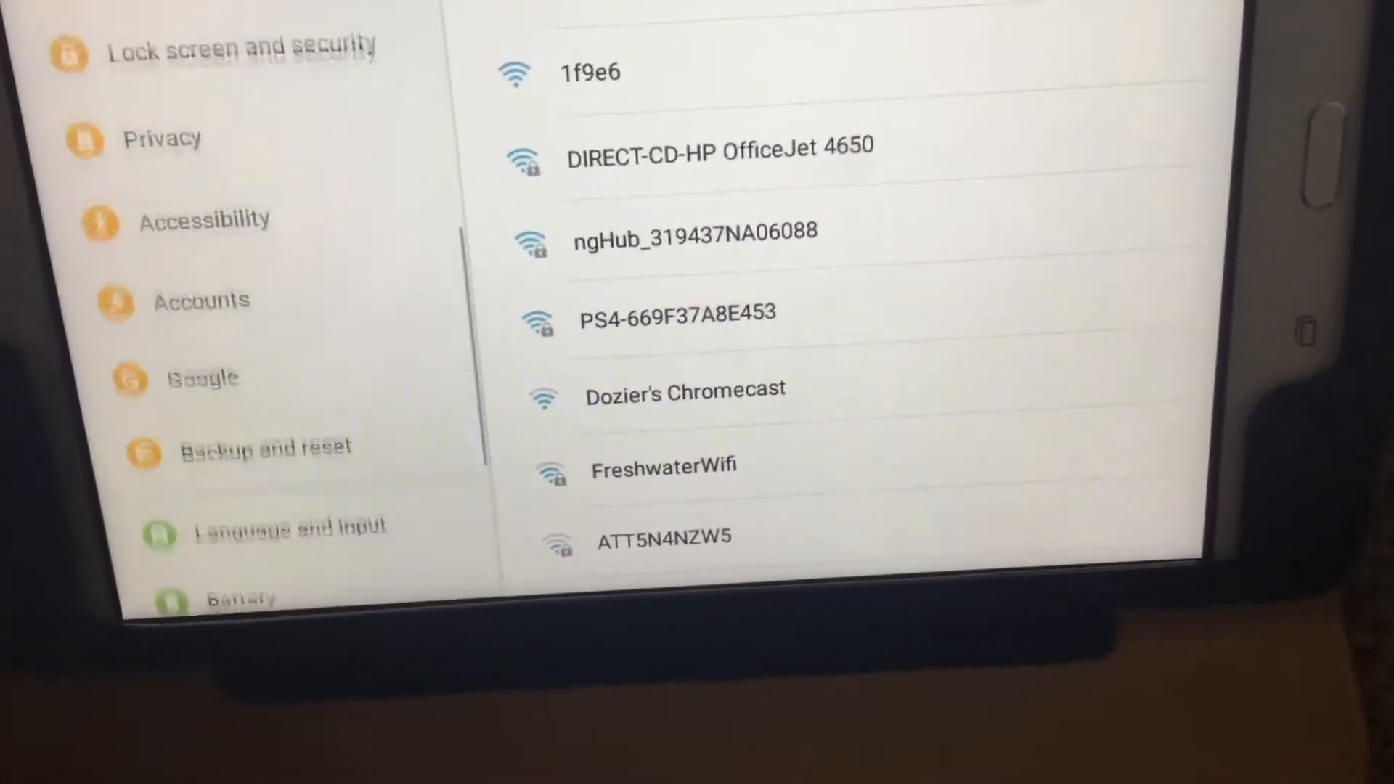
left_click(205, 220)
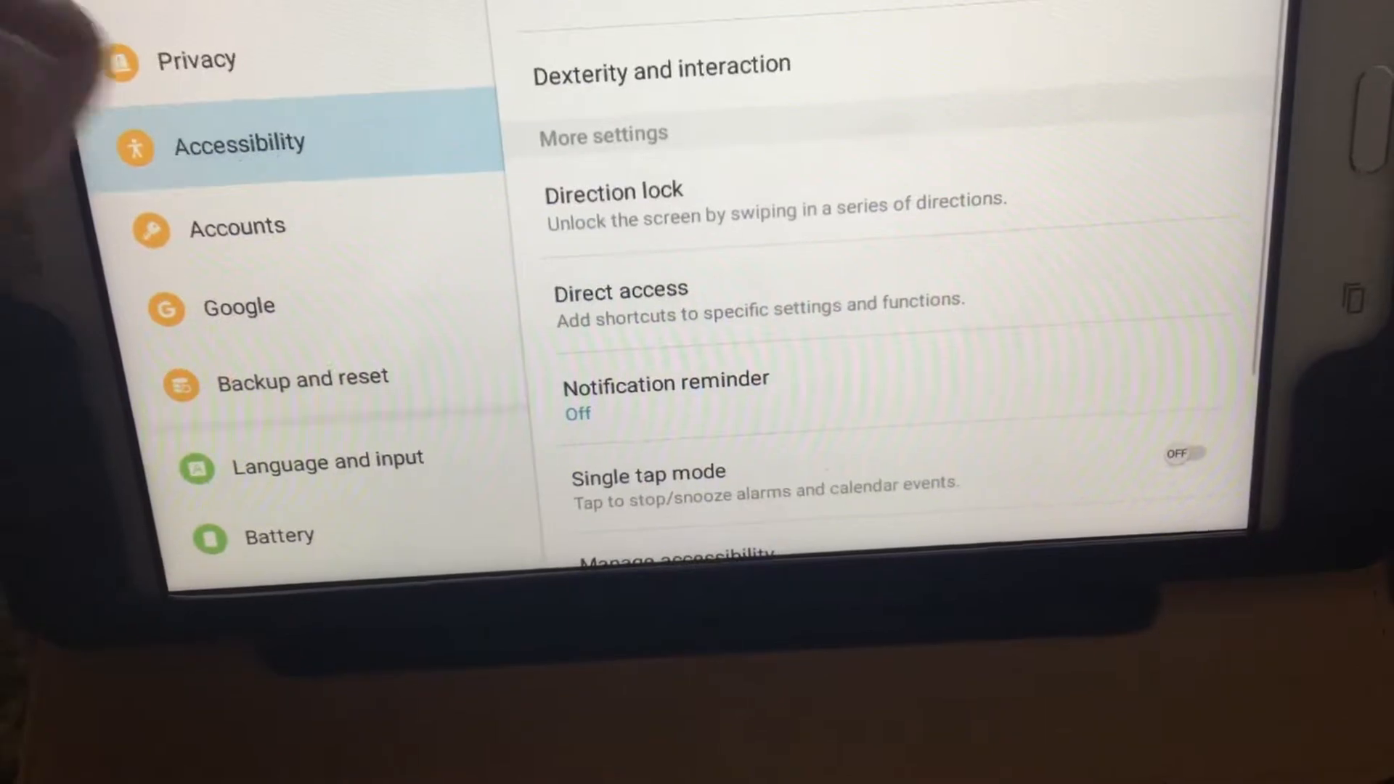
scroll("down", 3)
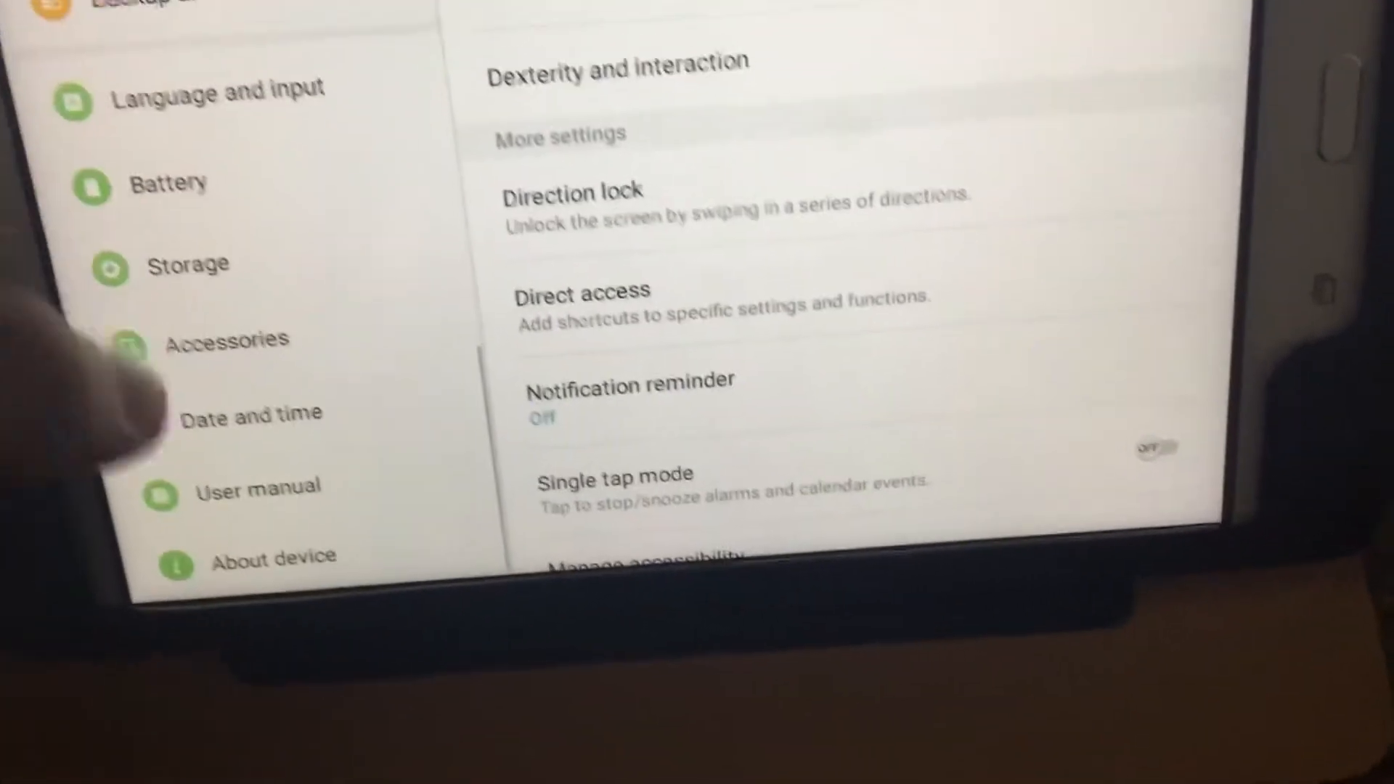